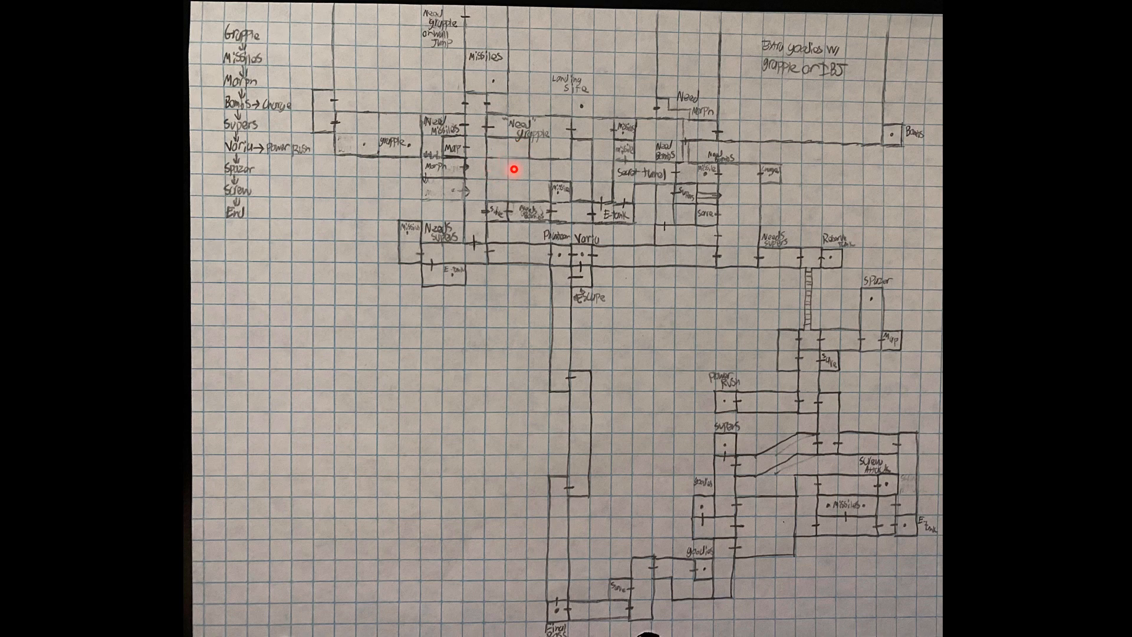
pyautogui.moveTo(475, 74)
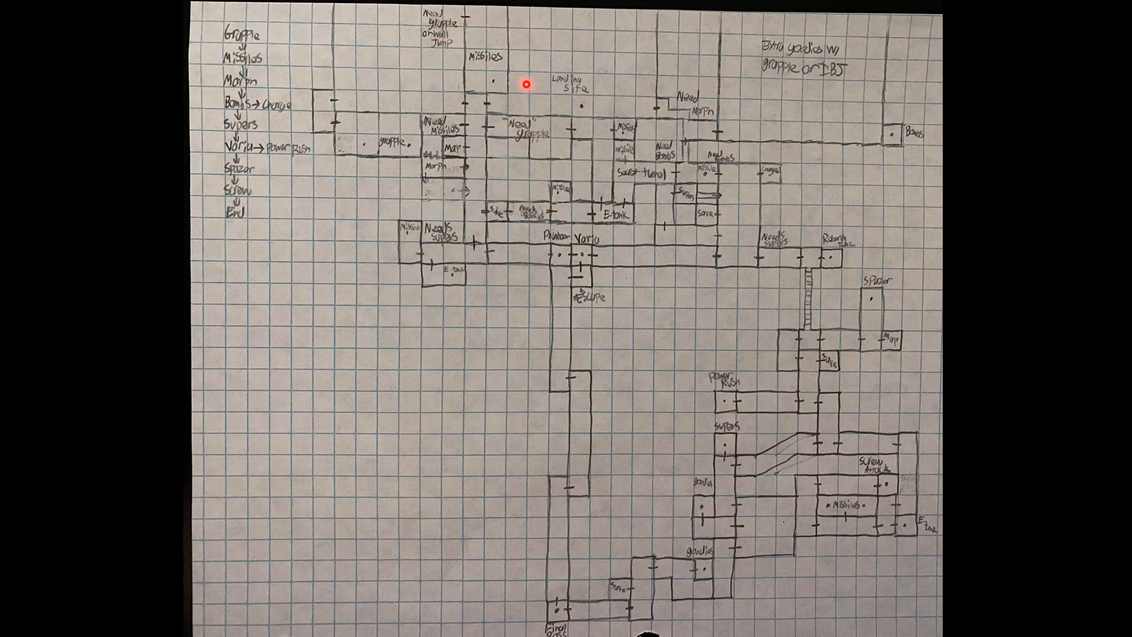
pyautogui.moveTo(455, 171)
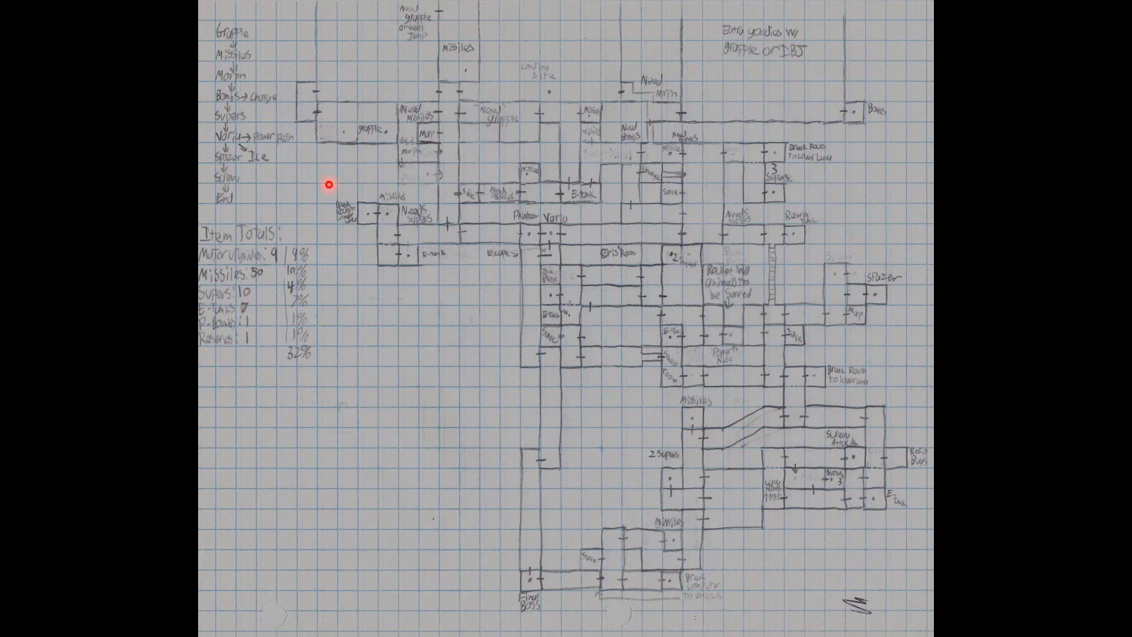
pyautogui.moveTo(541, 424)
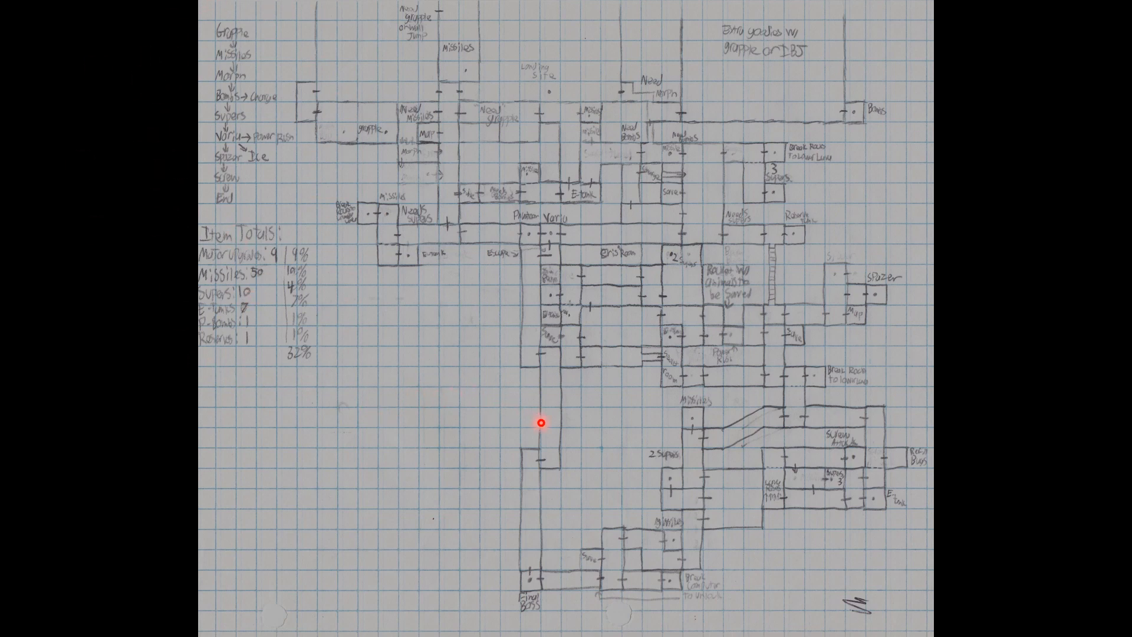
pyautogui.moveTo(640, 453)
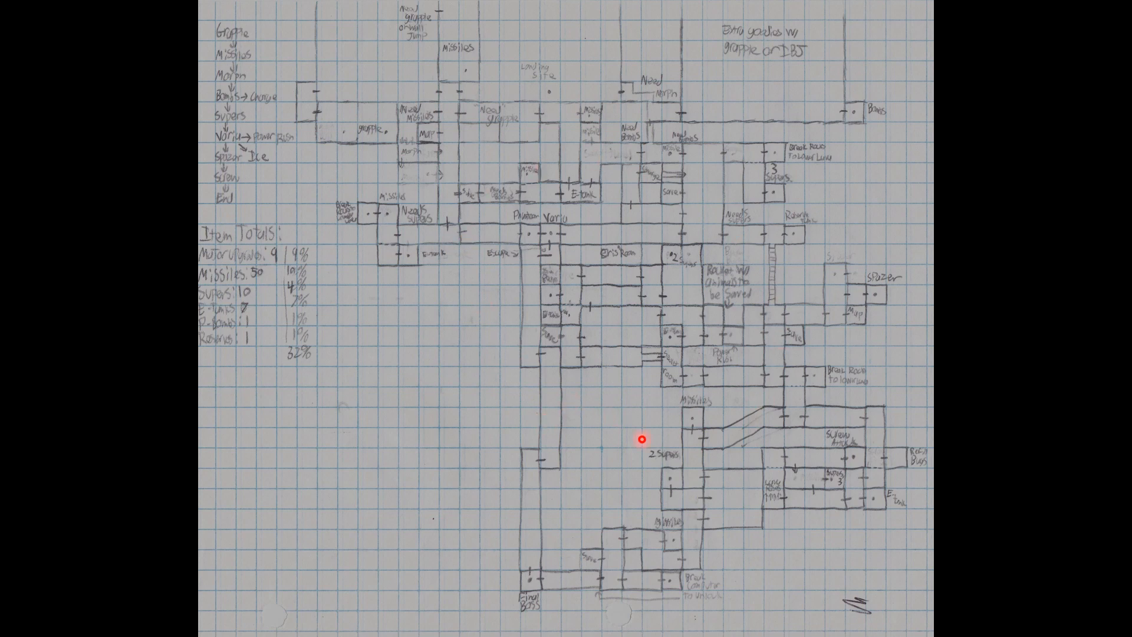
pyautogui.moveTo(558, 390)
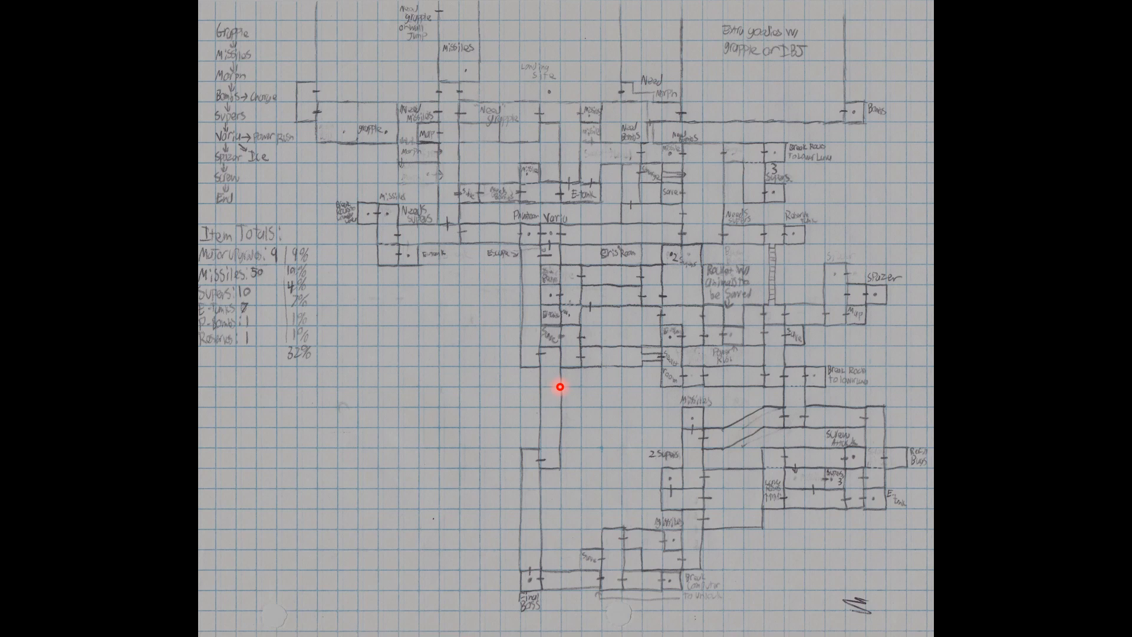
pyautogui.moveTo(526, 472)
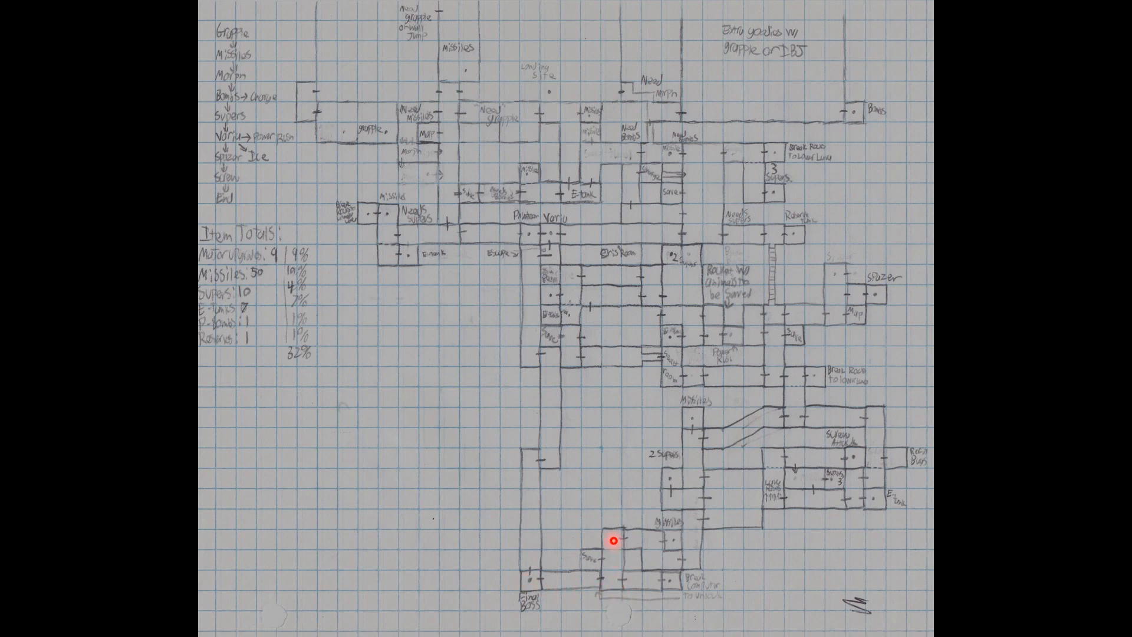
pyautogui.moveTo(631, 385)
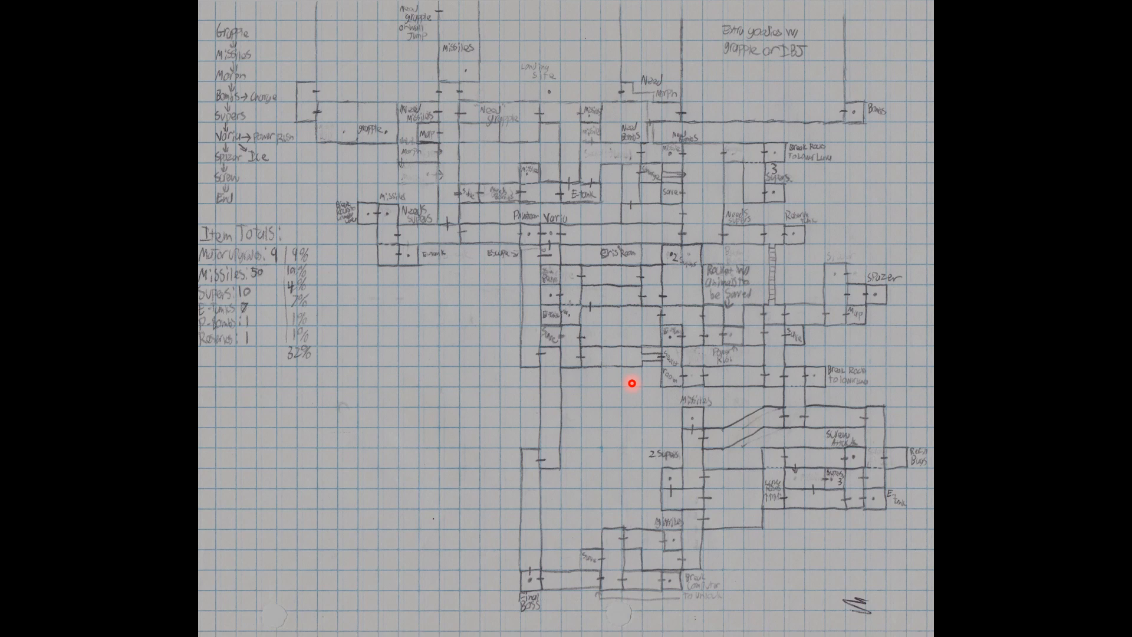
pyautogui.moveTo(680, 342)
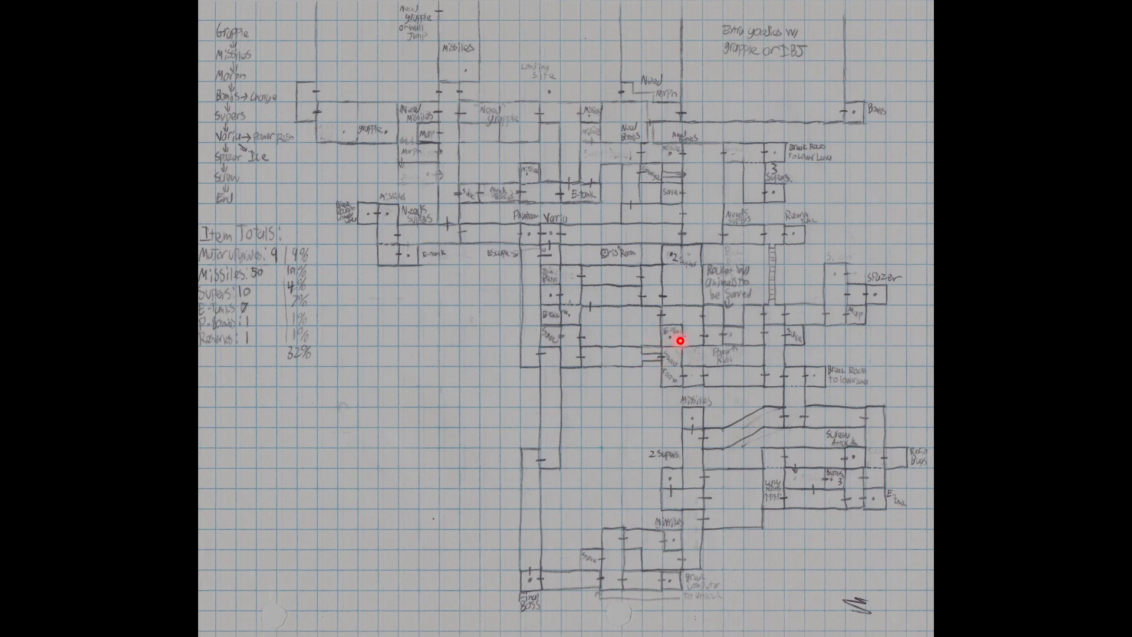
pyautogui.moveTo(679, 402)
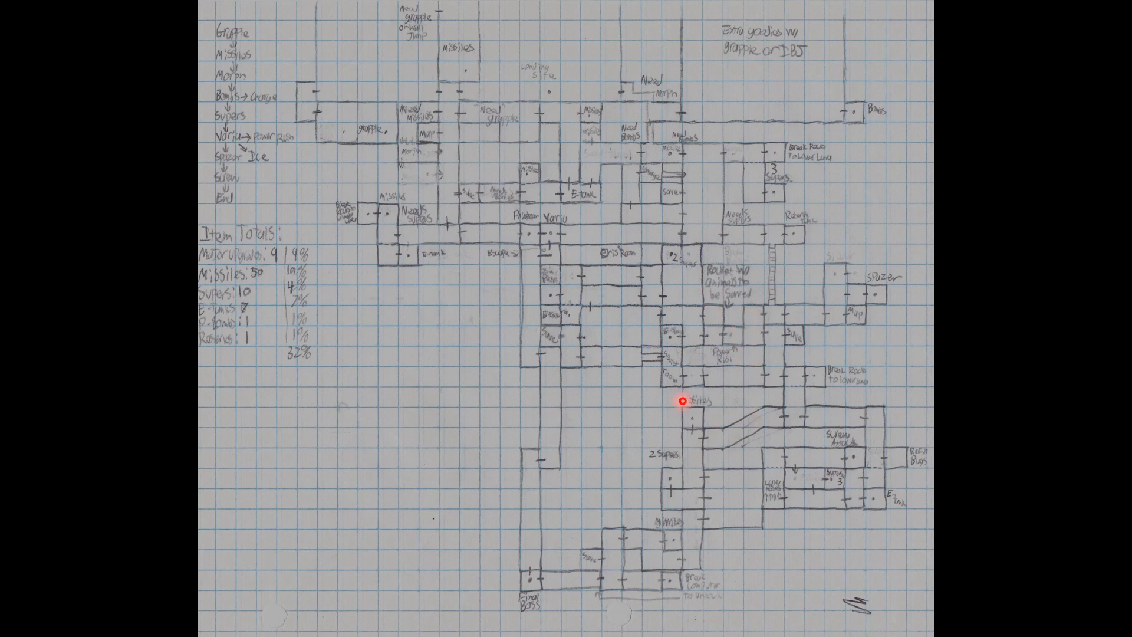
pyautogui.moveTo(629, 355)
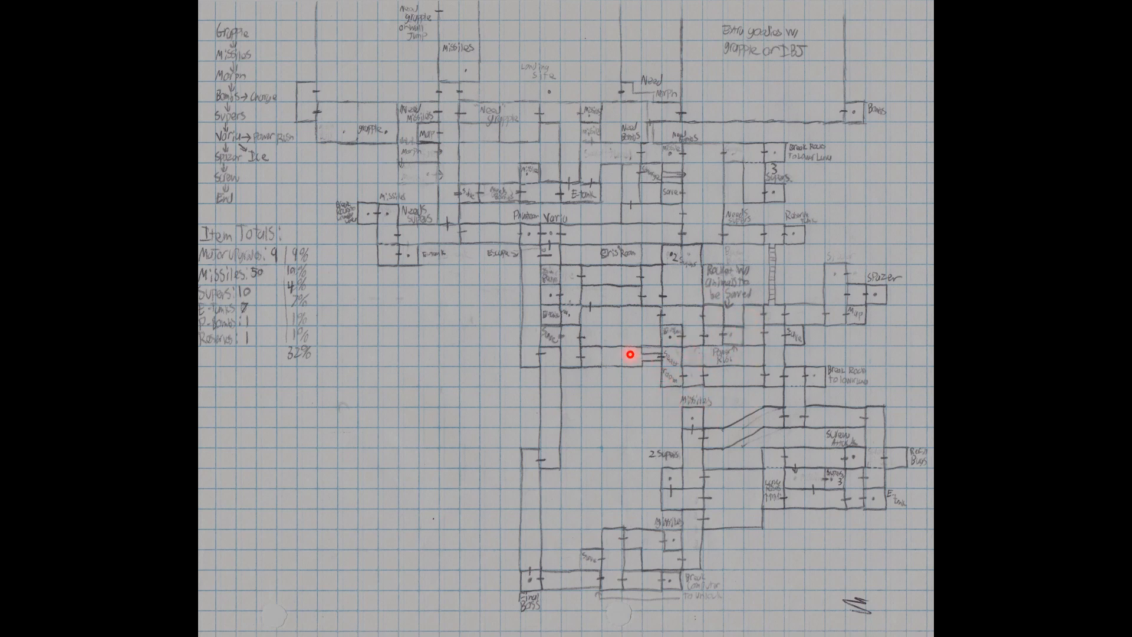
pyautogui.moveTo(612, 278)
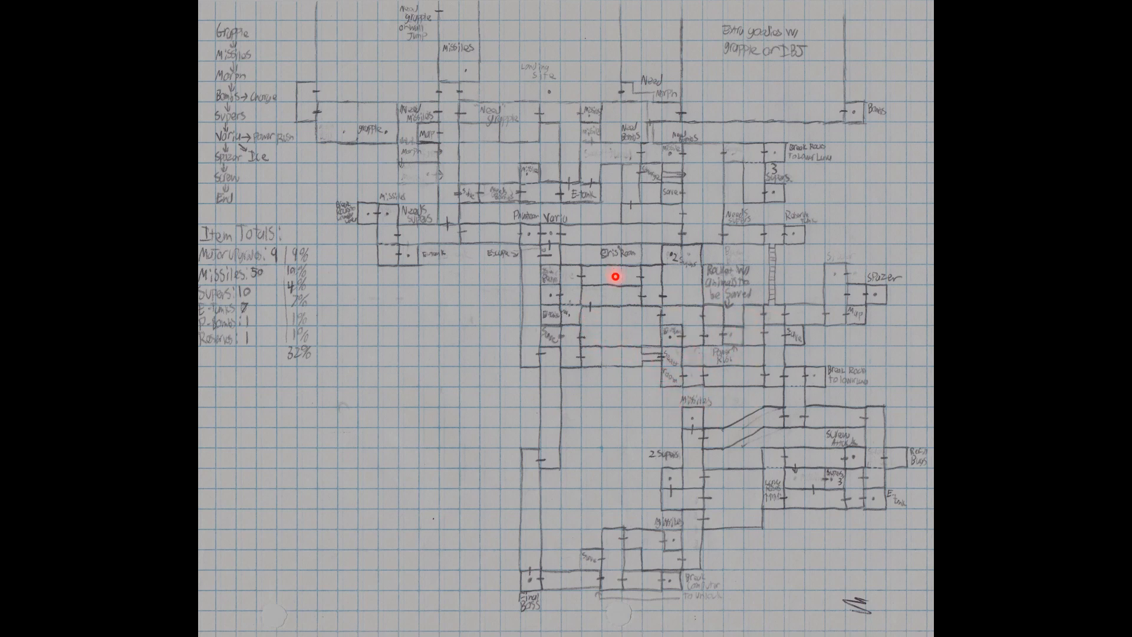
pyautogui.moveTo(596, 351)
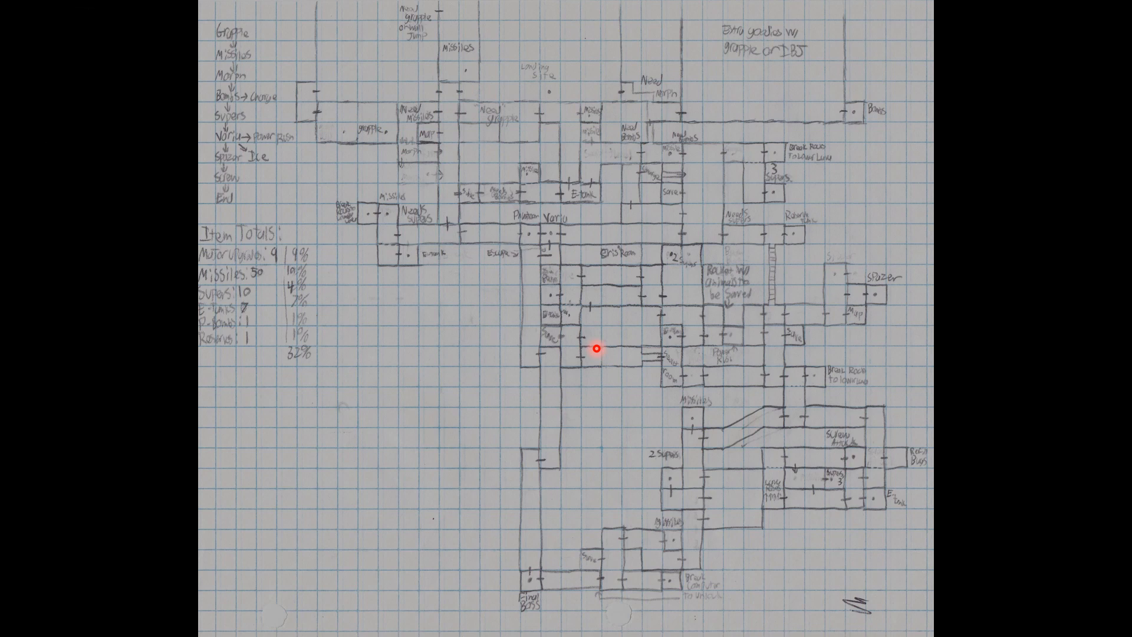
pyautogui.moveTo(612, 235)
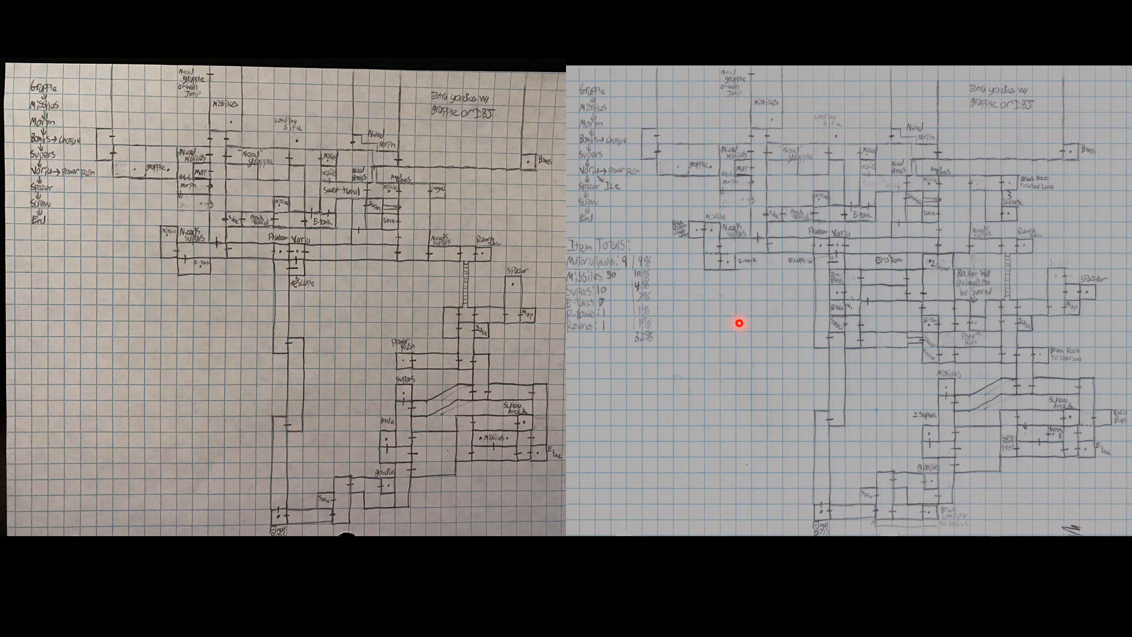
pyautogui.moveTo(241, 257)
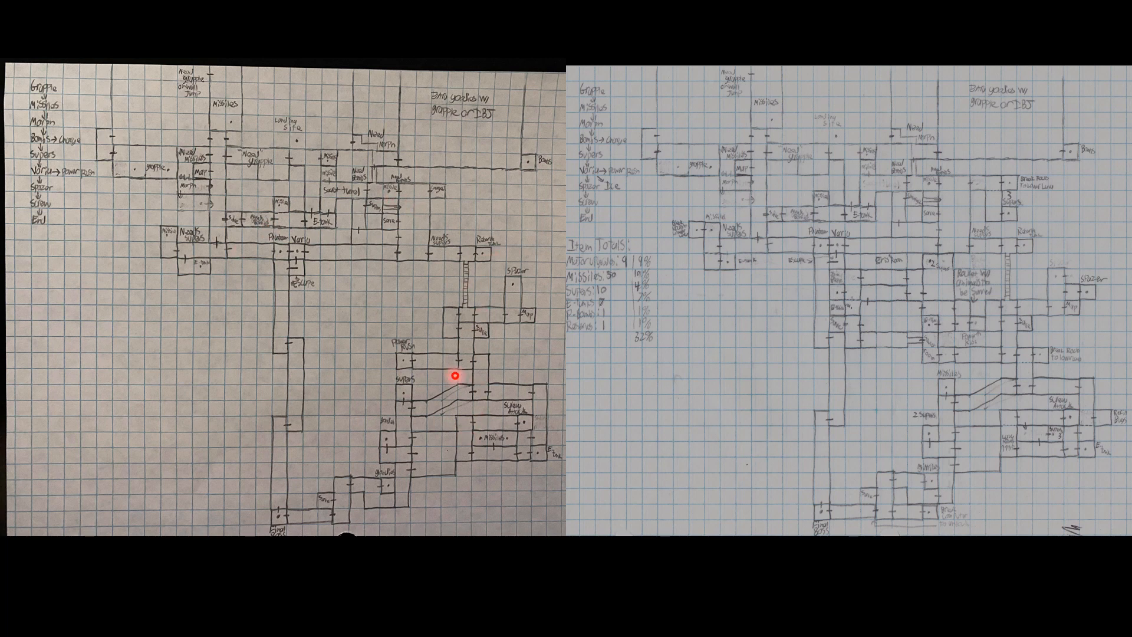
pyautogui.moveTo(993, 186)
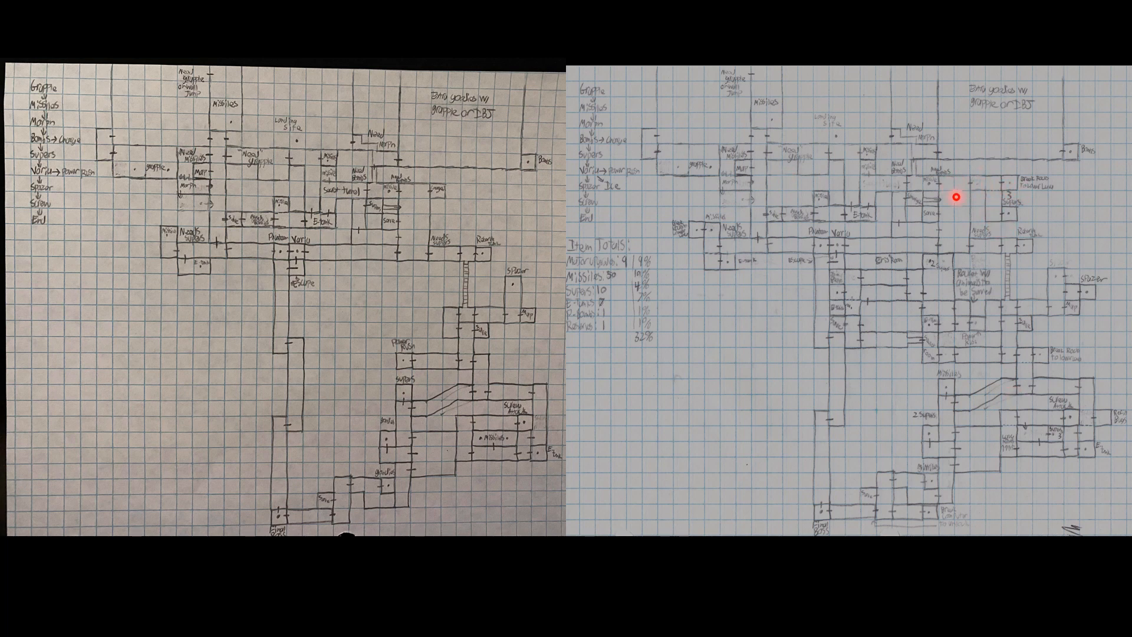
pyautogui.moveTo(516, 311)
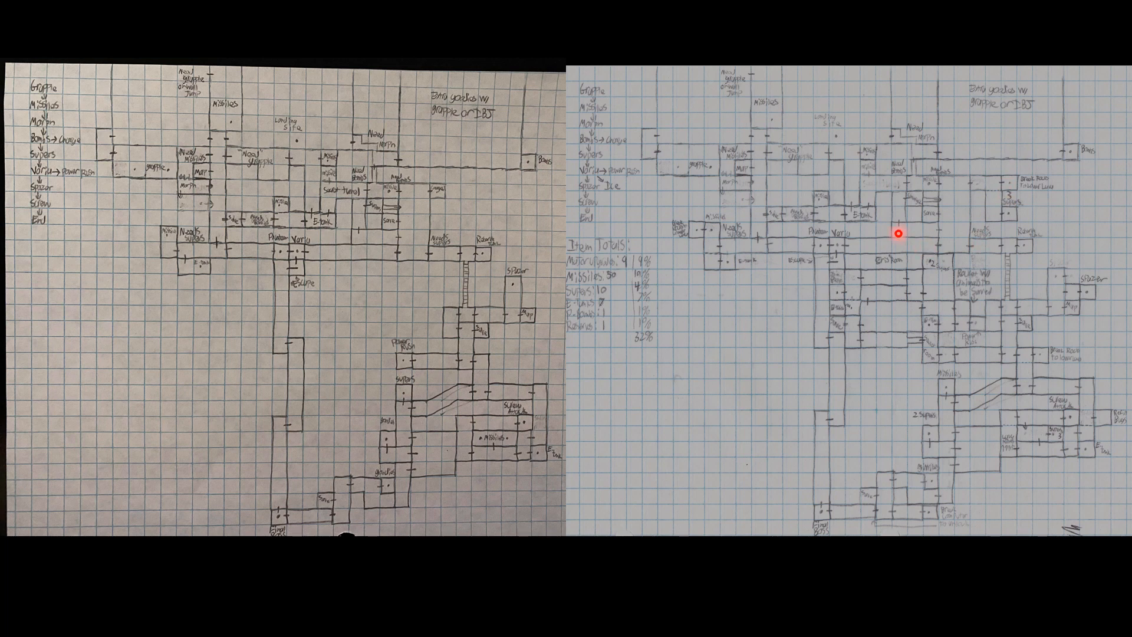
pyautogui.moveTo(994, 218)
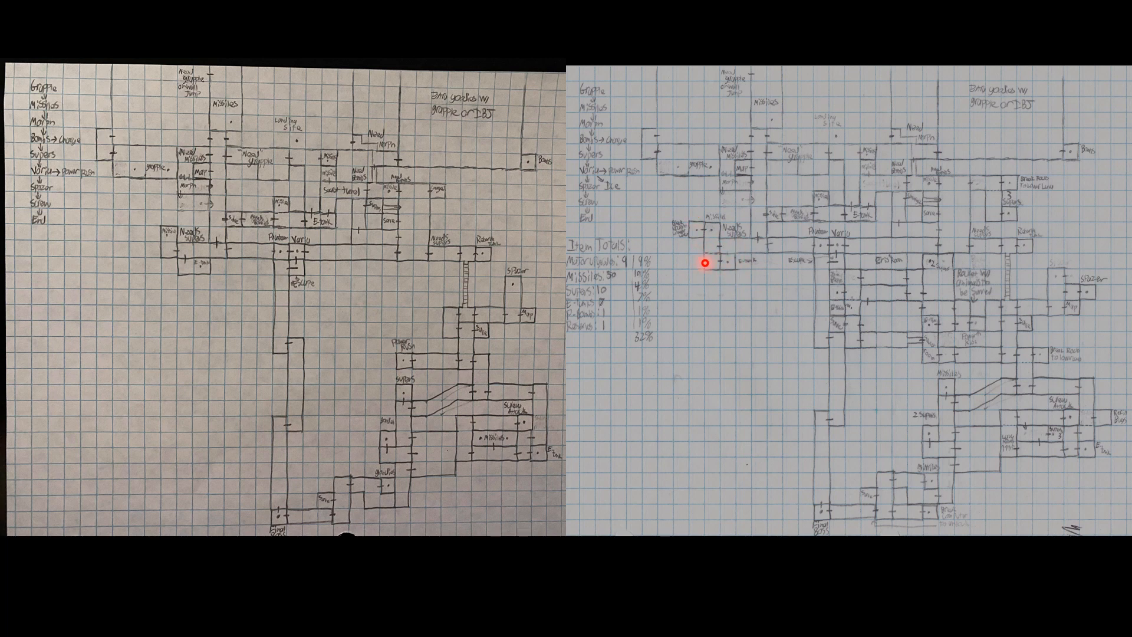
pyautogui.moveTo(520, 355)
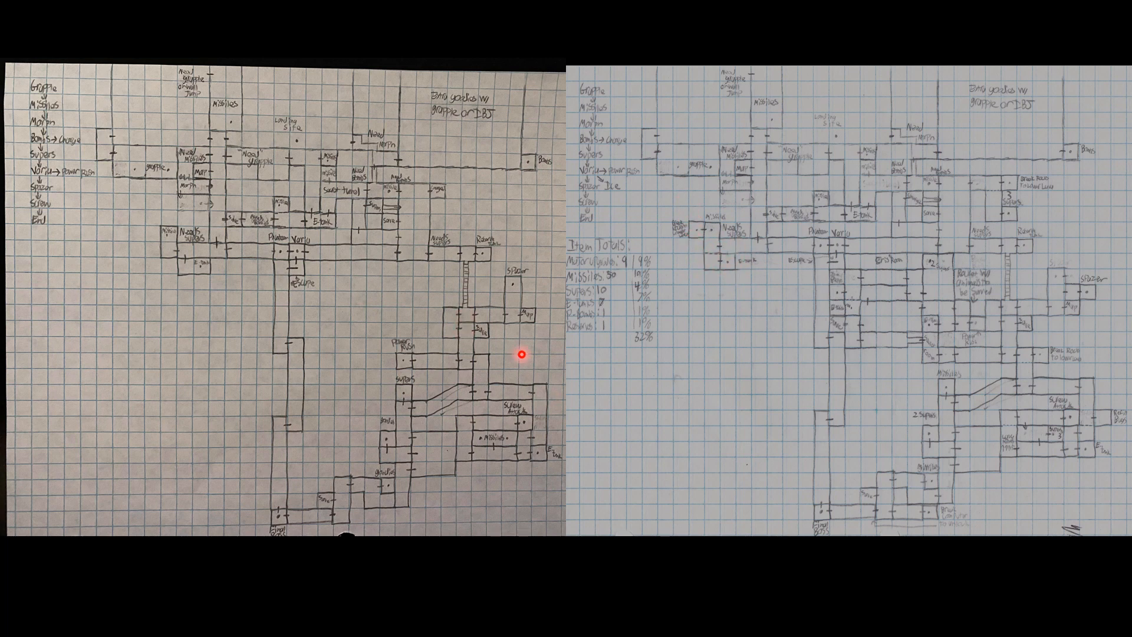
pyautogui.moveTo(1043, 359)
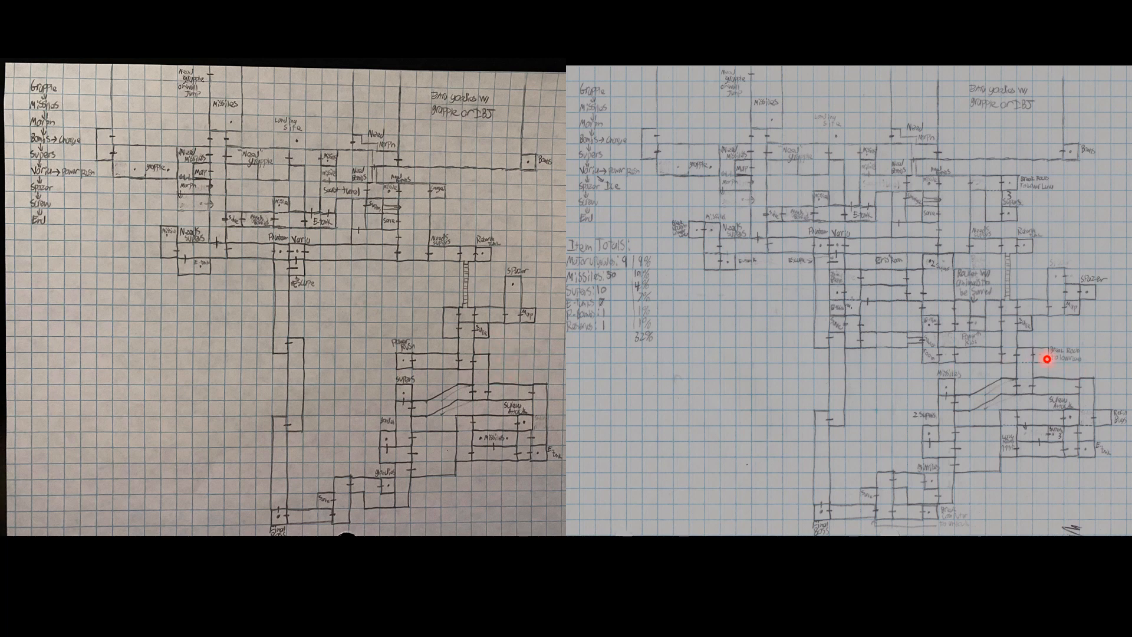
pyautogui.moveTo(1019, 359)
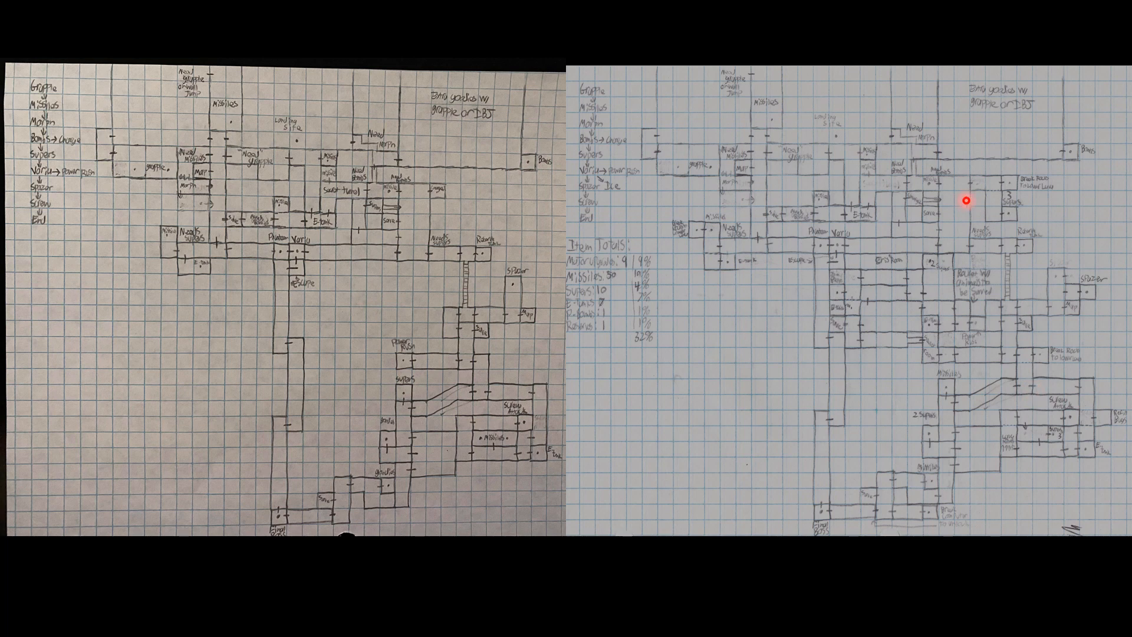
pyautogui.moveTo(850, 161)
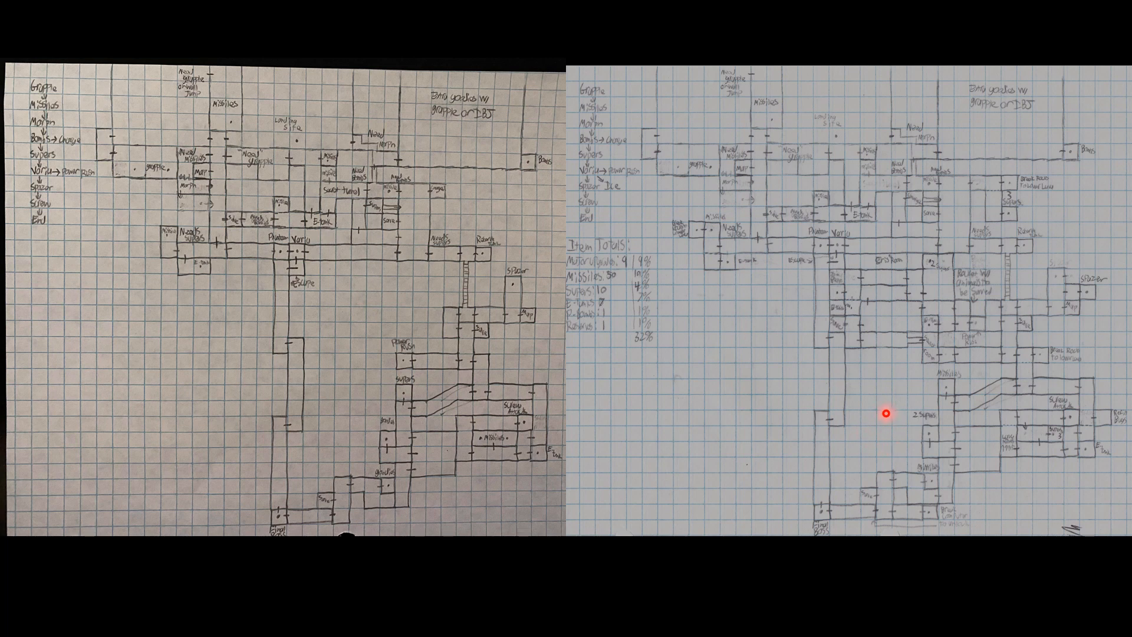
pyautogui.moveTo(912, 530)
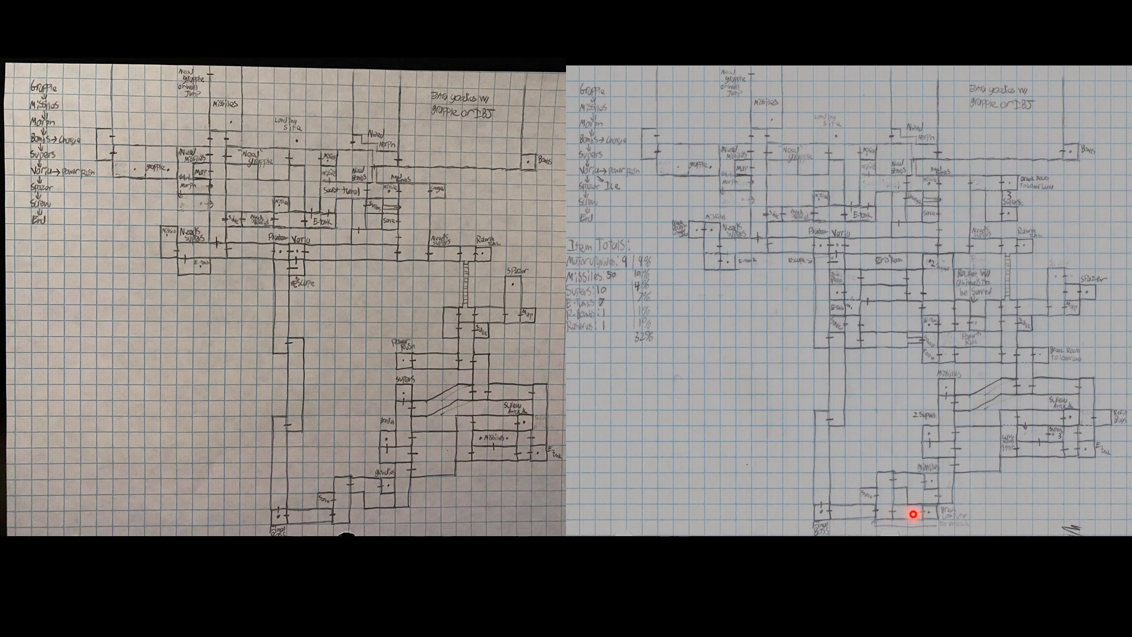
pyautogui.moveTo(975, 504)
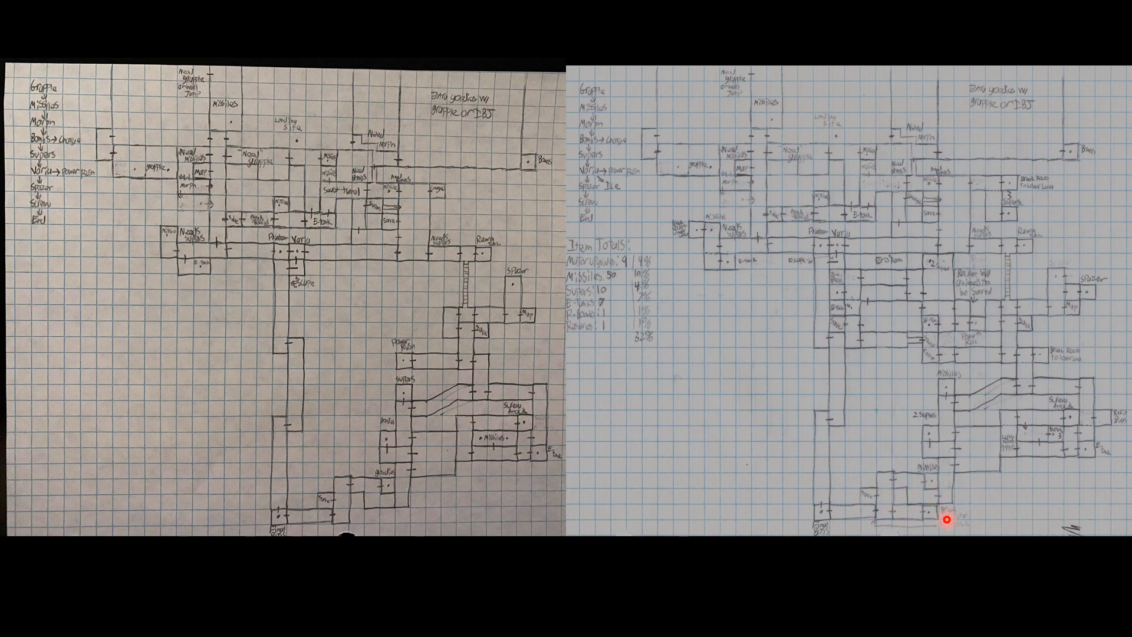
pyautogui.moveTo(863, 514)
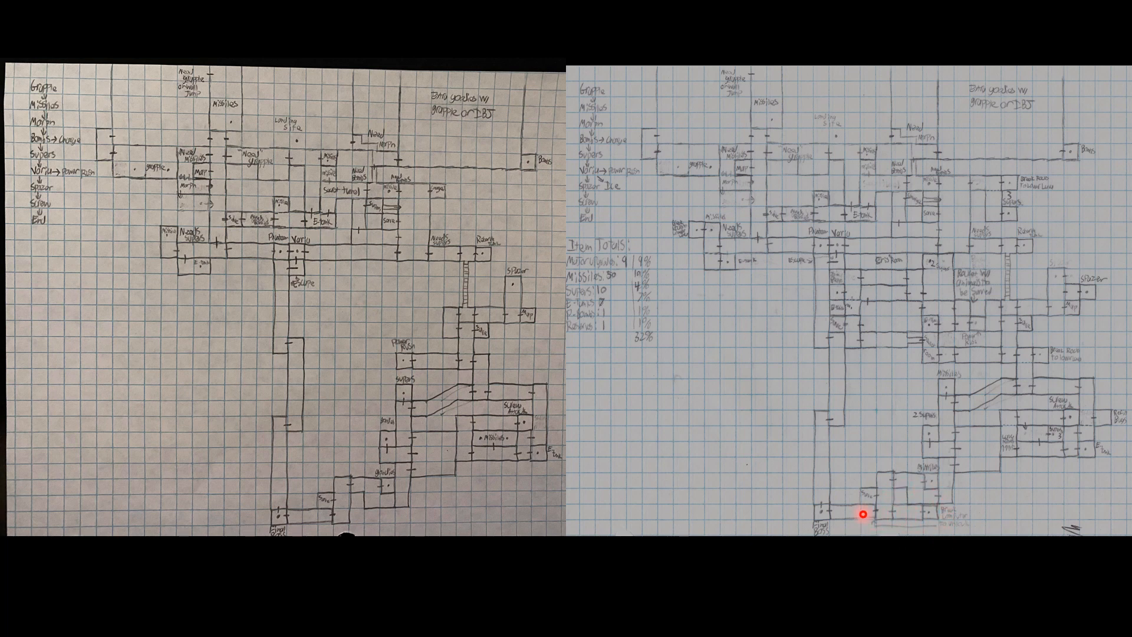
pyautogui.moveTo(776, 337)
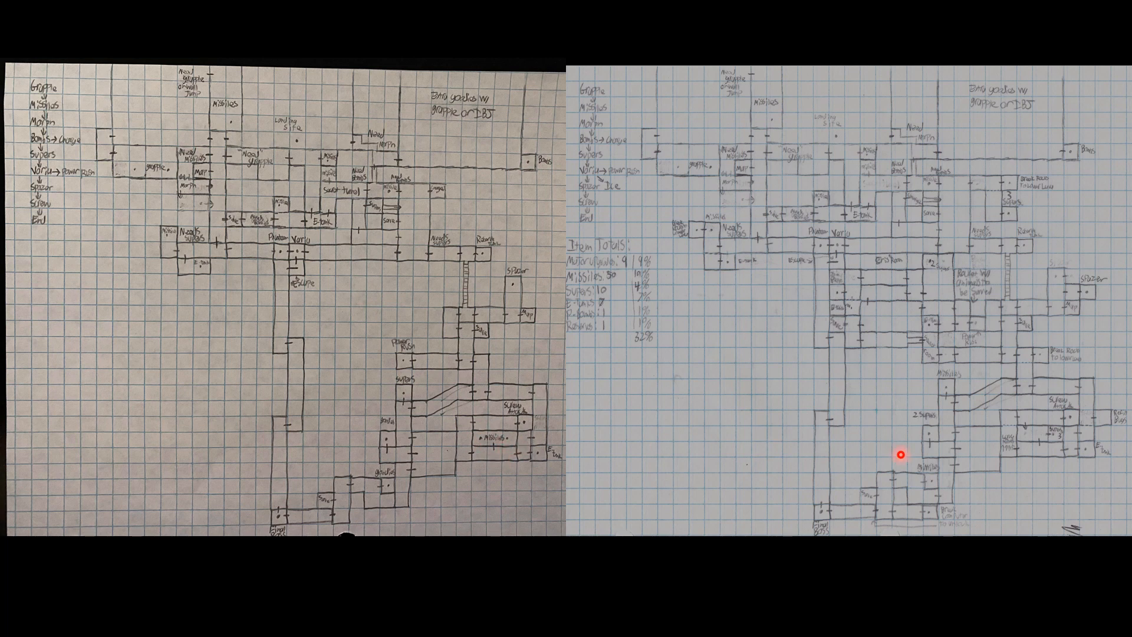
pyautogui.moveTo(1048, 440)
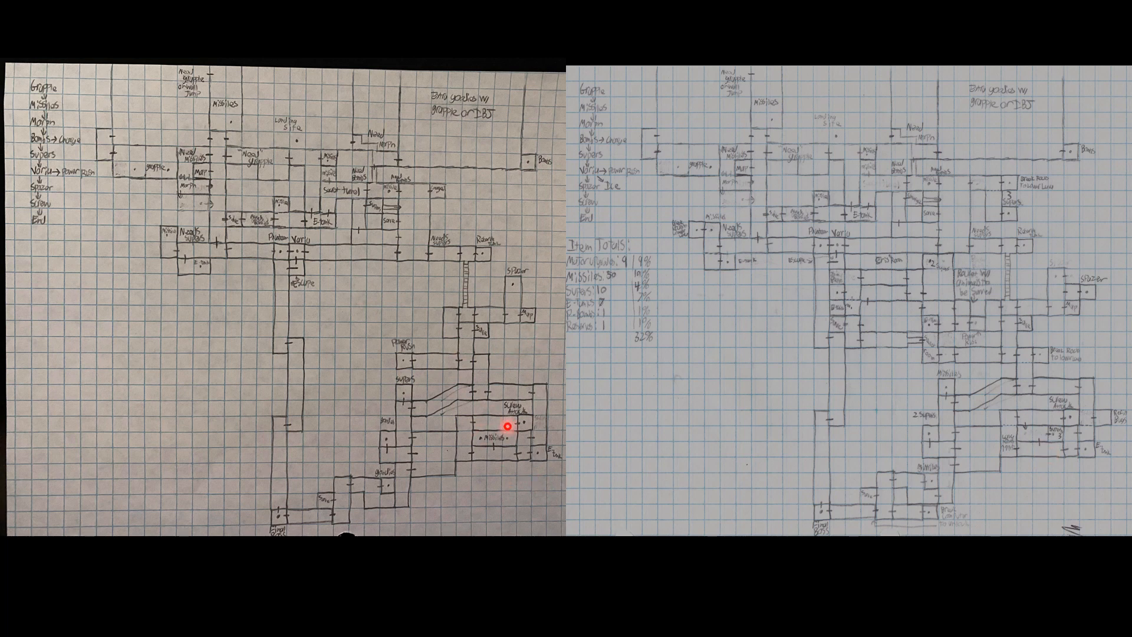
pyautogui.moveTo(1122, 434)
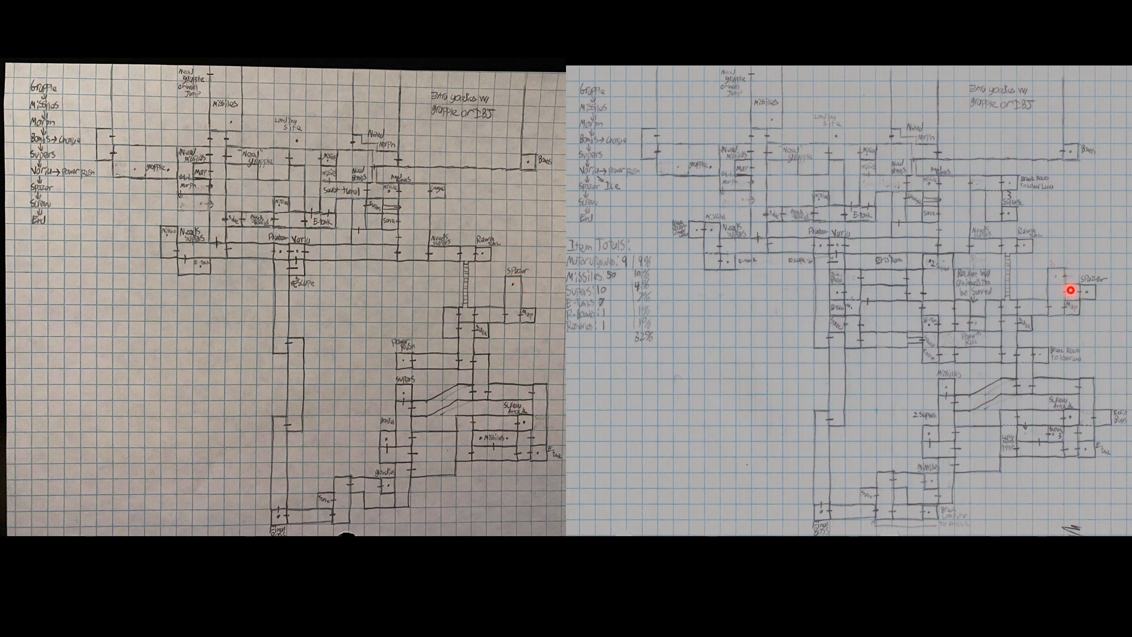
pyautogui.moveTo(1061, 281)
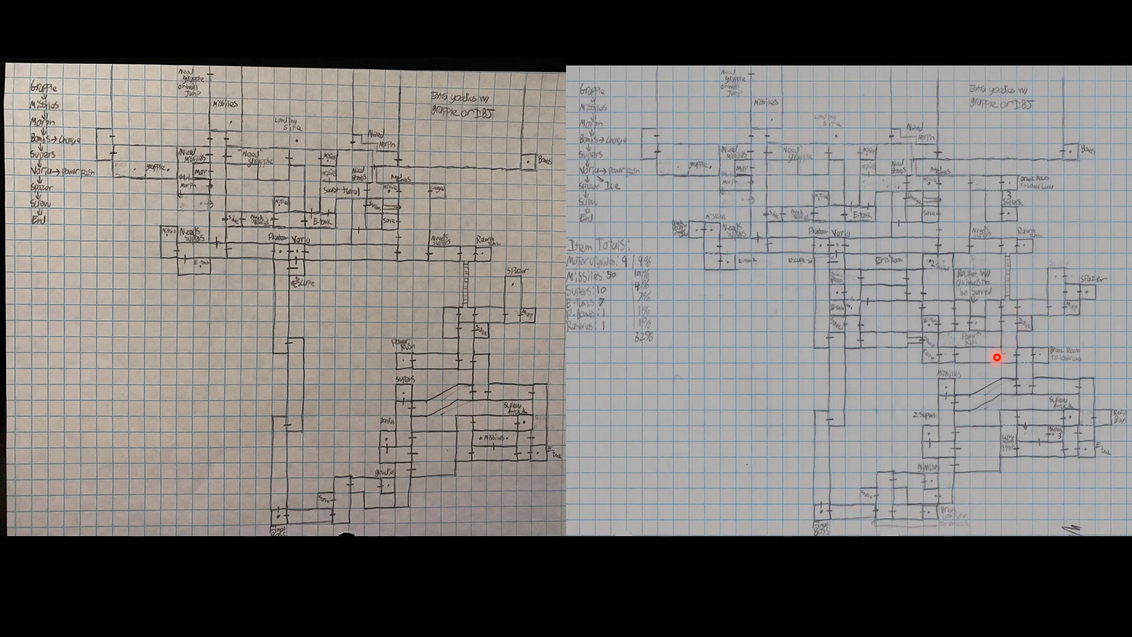
pyautogui.moveTo(1049, 263)
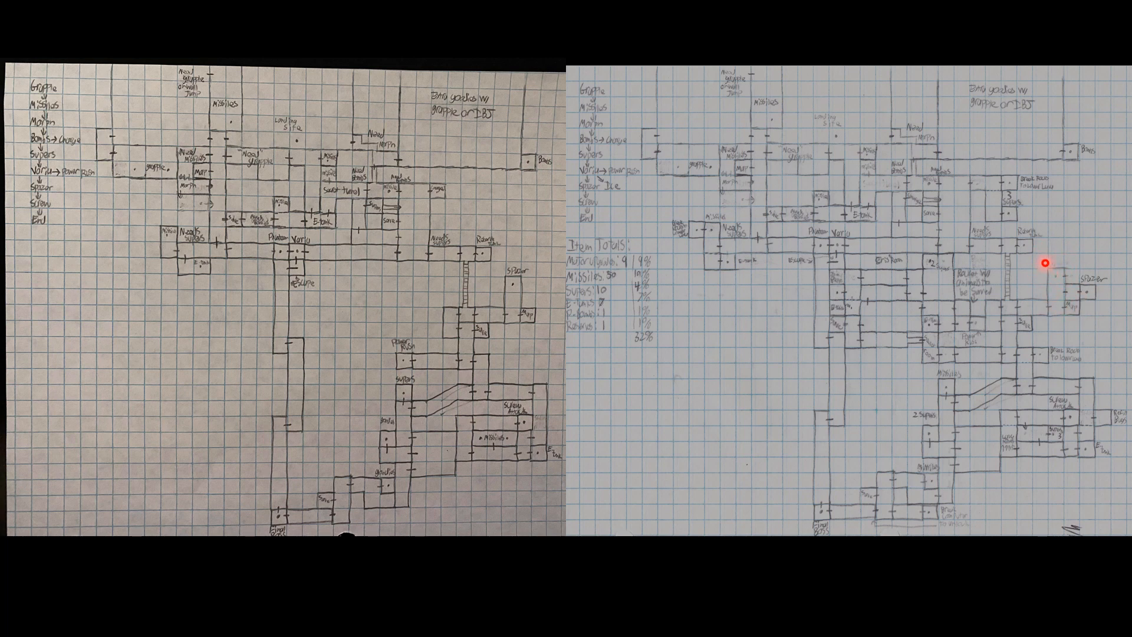
pyautogui.moveTo(527, 321)
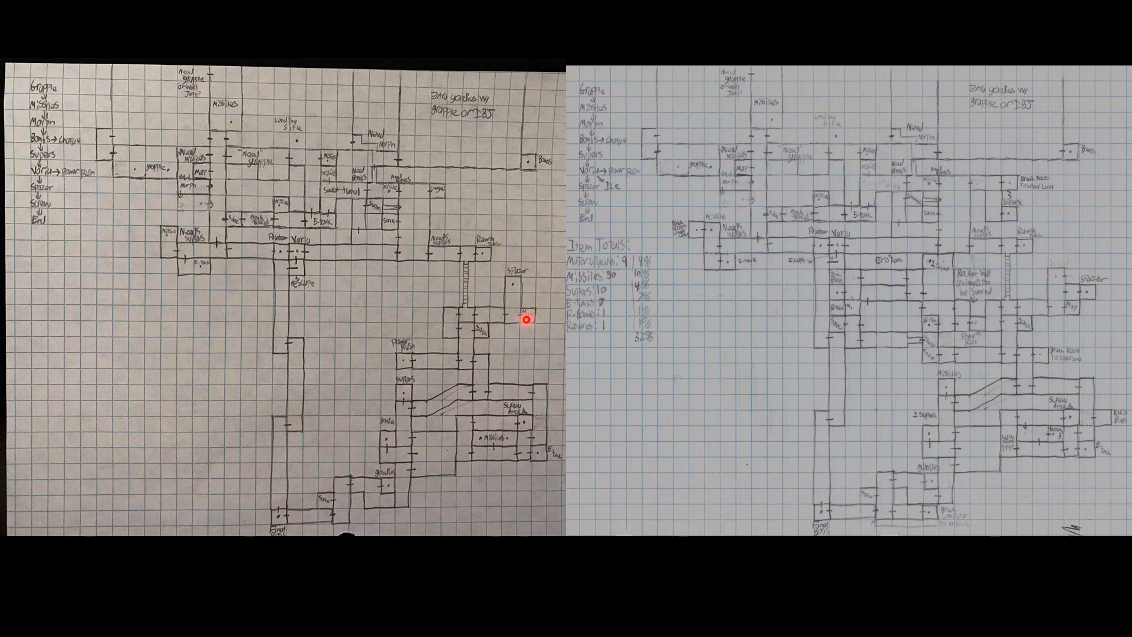
pyautogui.moveTo(1118, 284)
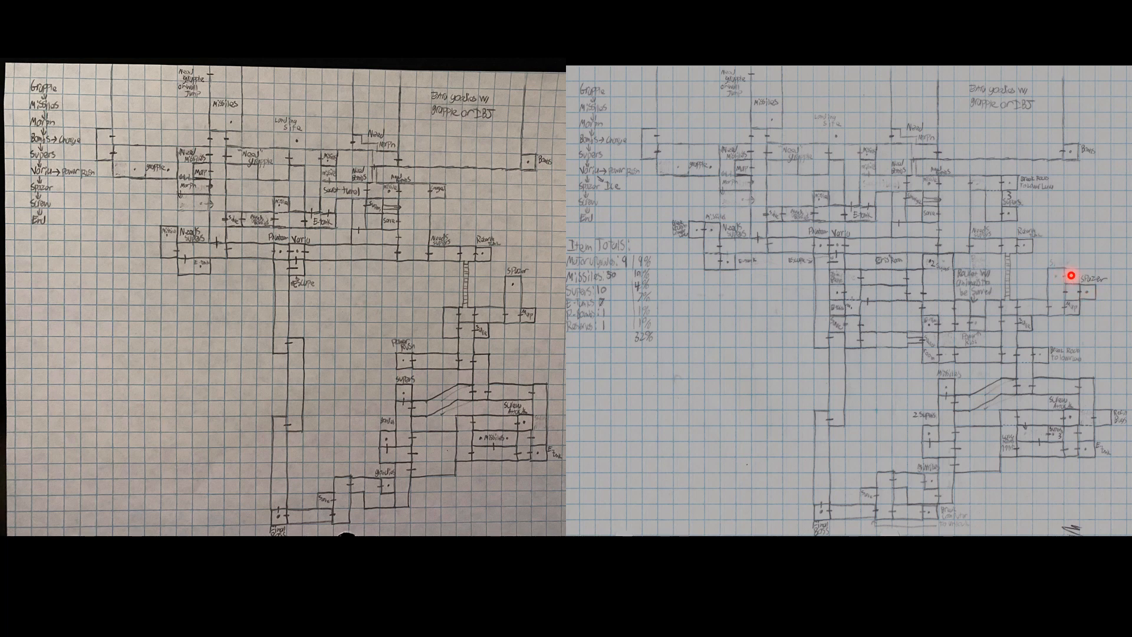
pyautogui.moveTo(1068, 290)
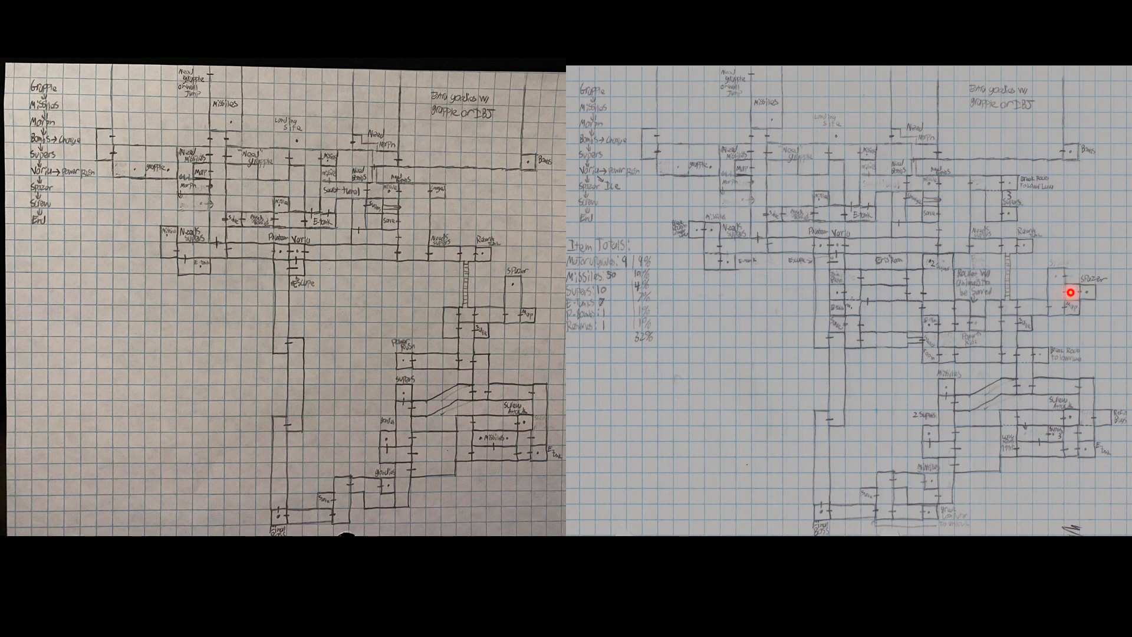
pyautogui.moveTo(979, 338)
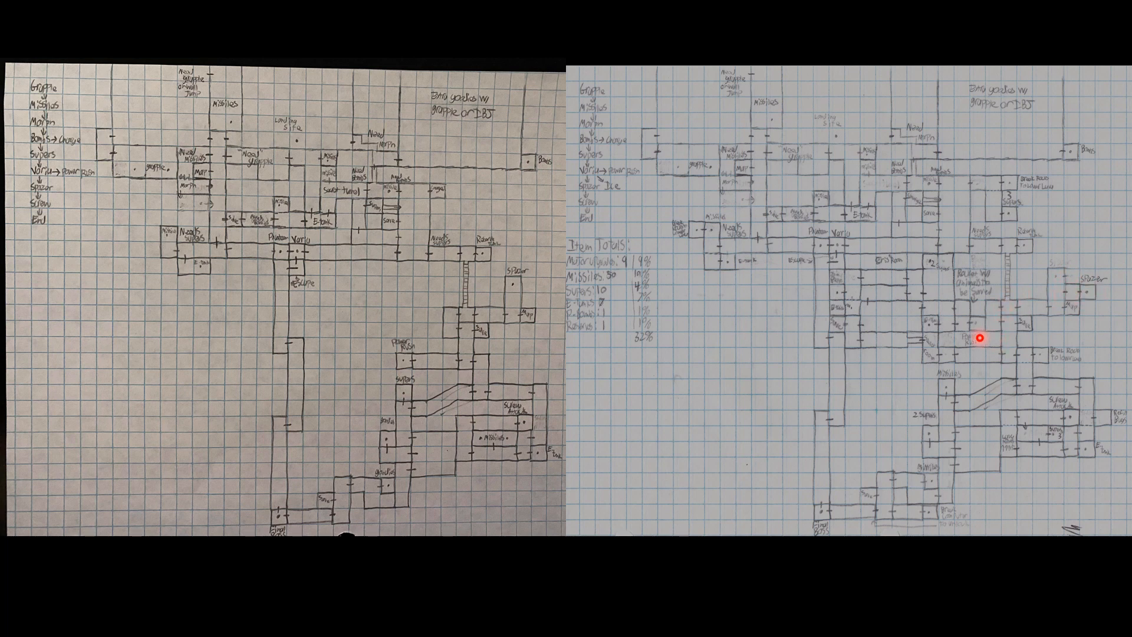
pyautogui.moveTo(992, 341)
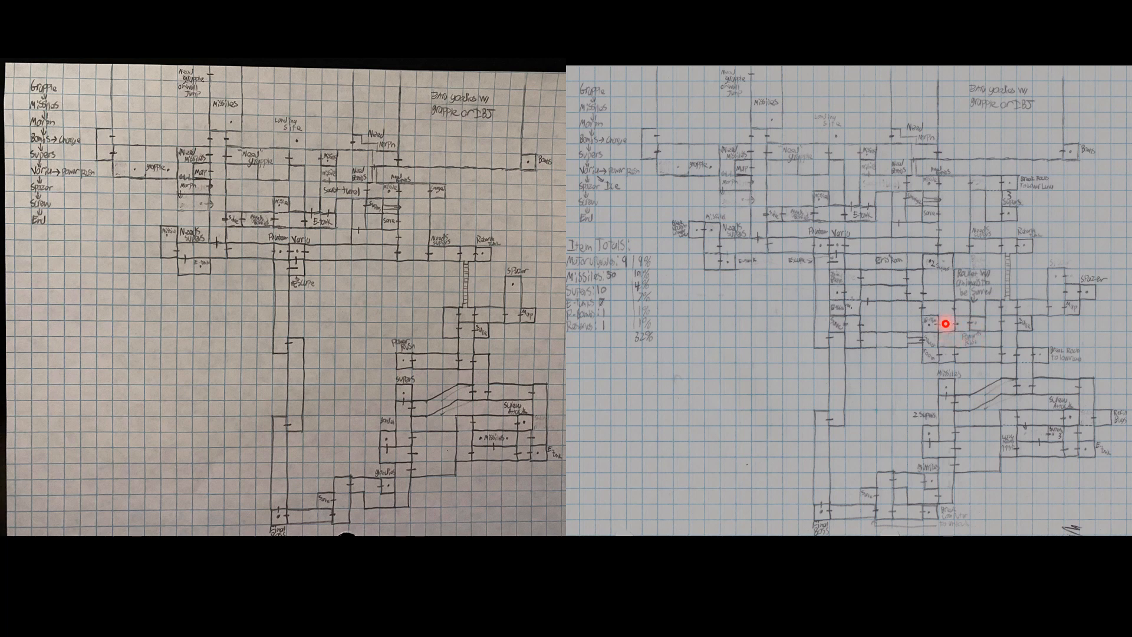
pyautogui.moveTo(979, 332)
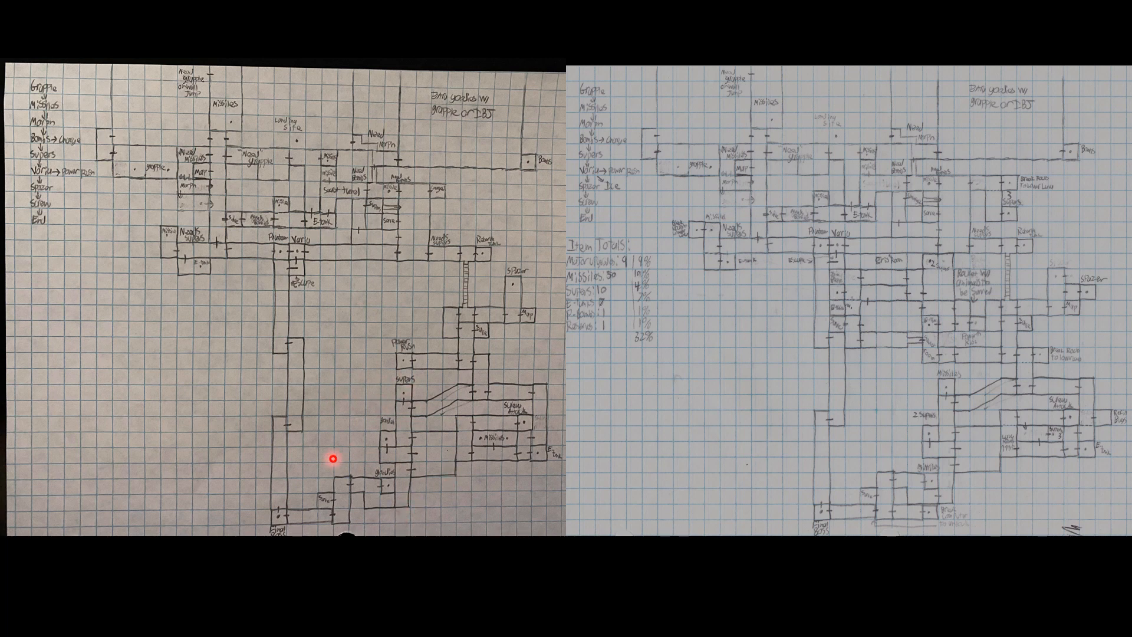
pyautogui.moveTo(417, 417)
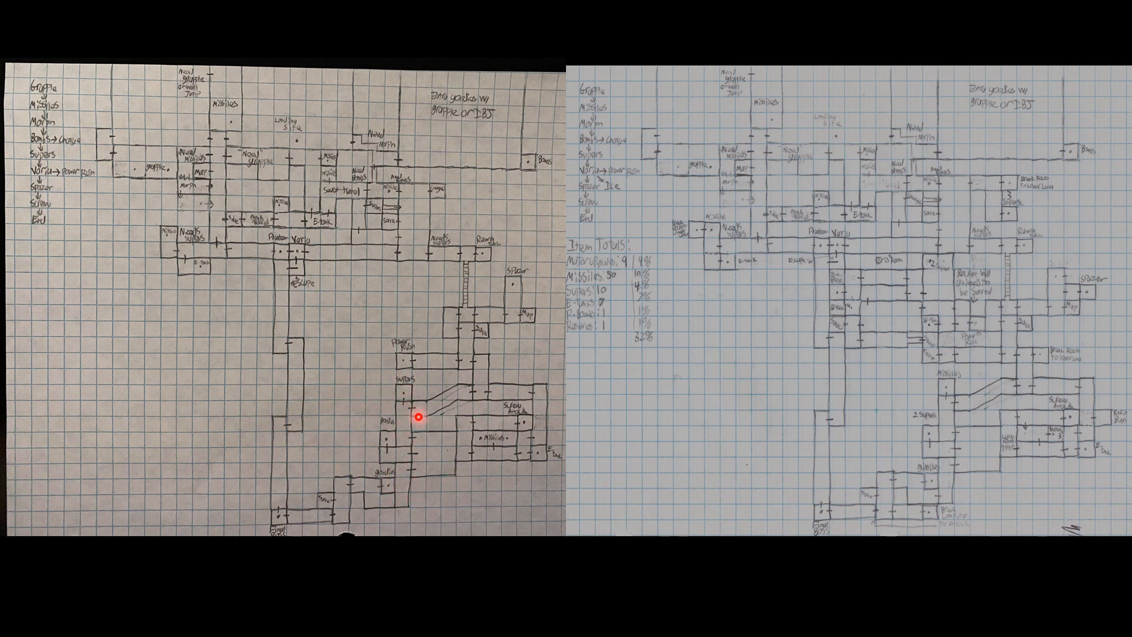
pyautogui.moveTo(365, 392)
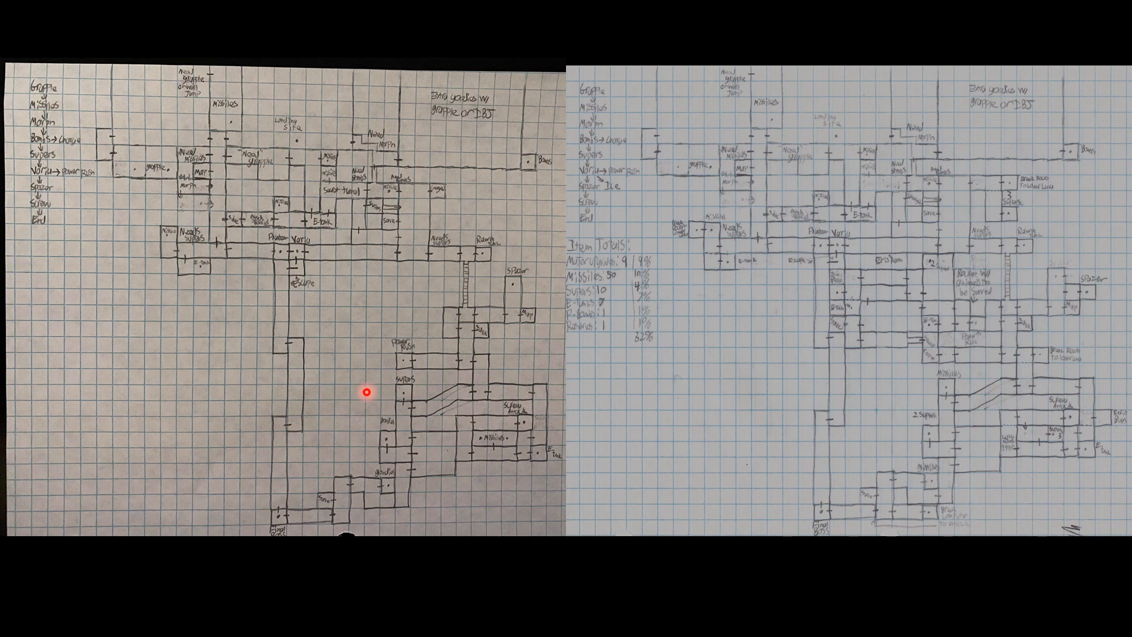
pyautogui.moveTo(684, 439)
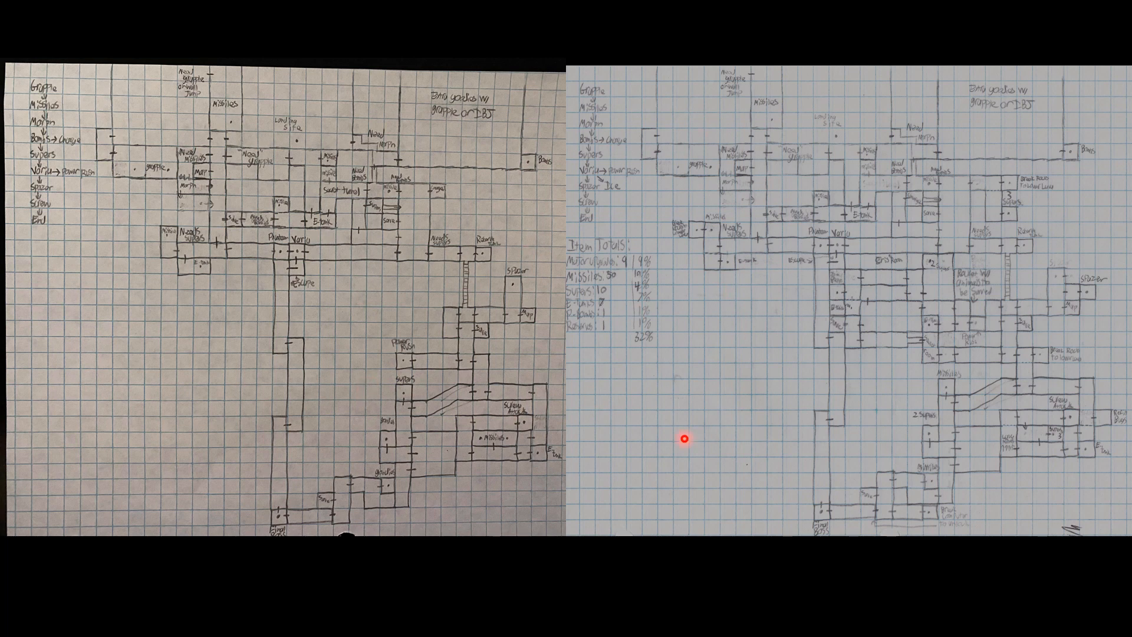
pyautogui.moveTo(785, 387)
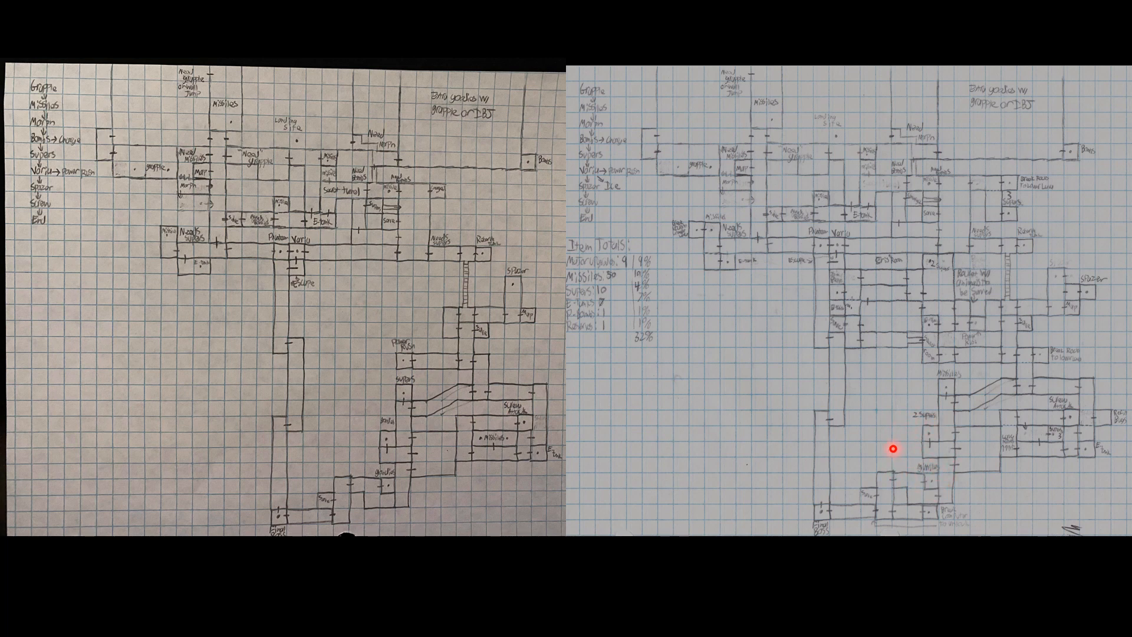
pyautogui.moveTo(886, 360)
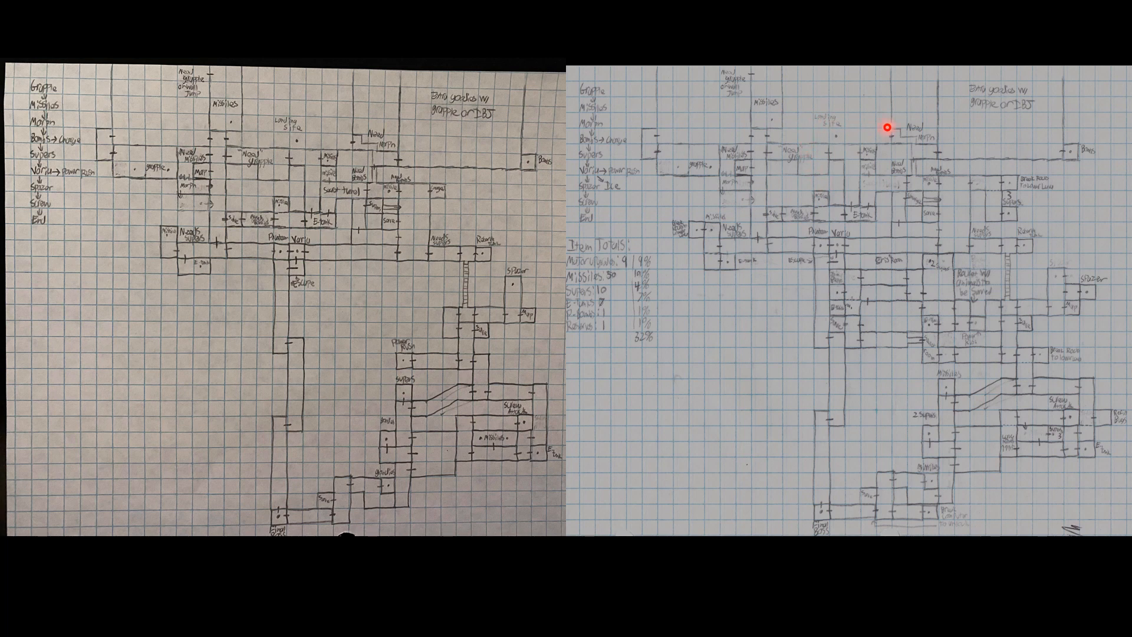
pyautogui.moveTo(837, 215)
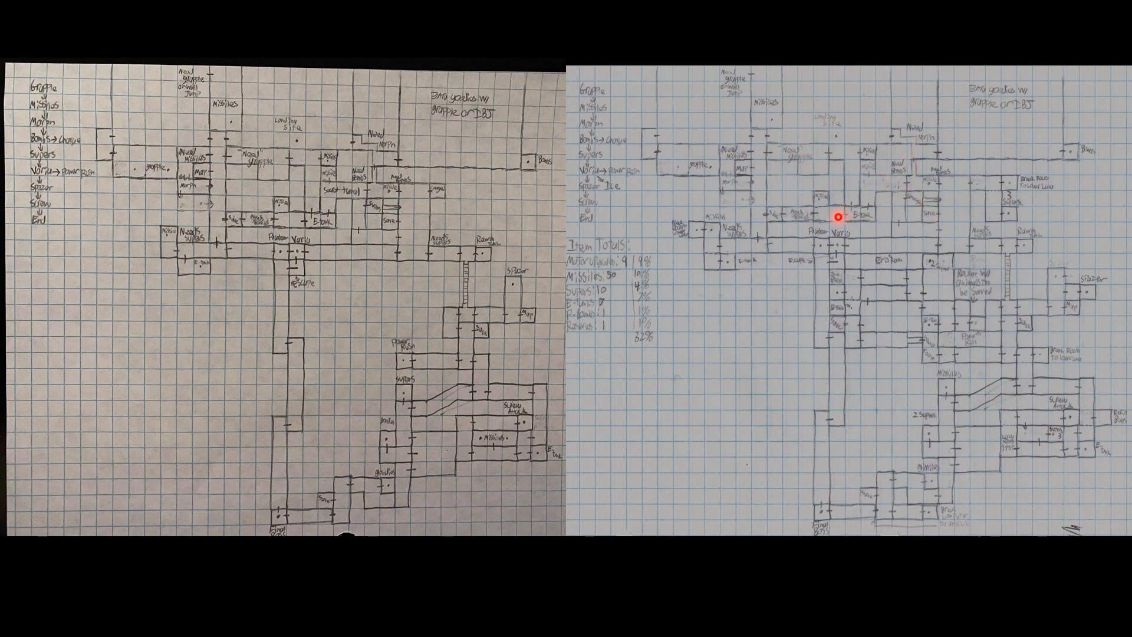
pyautogui.moveTo(760, 245)
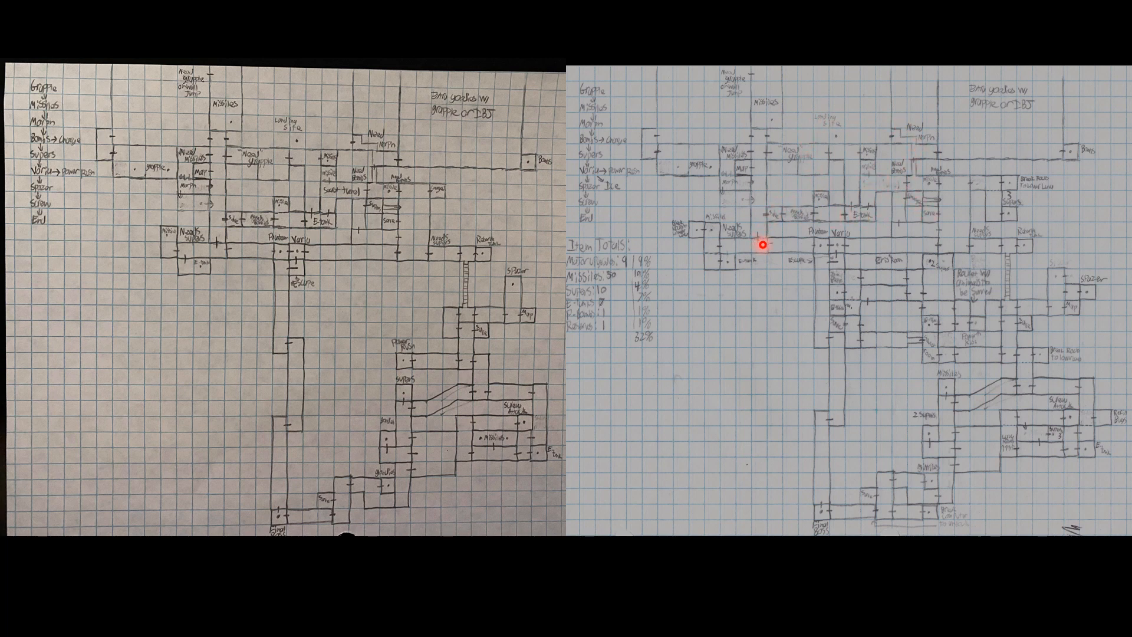